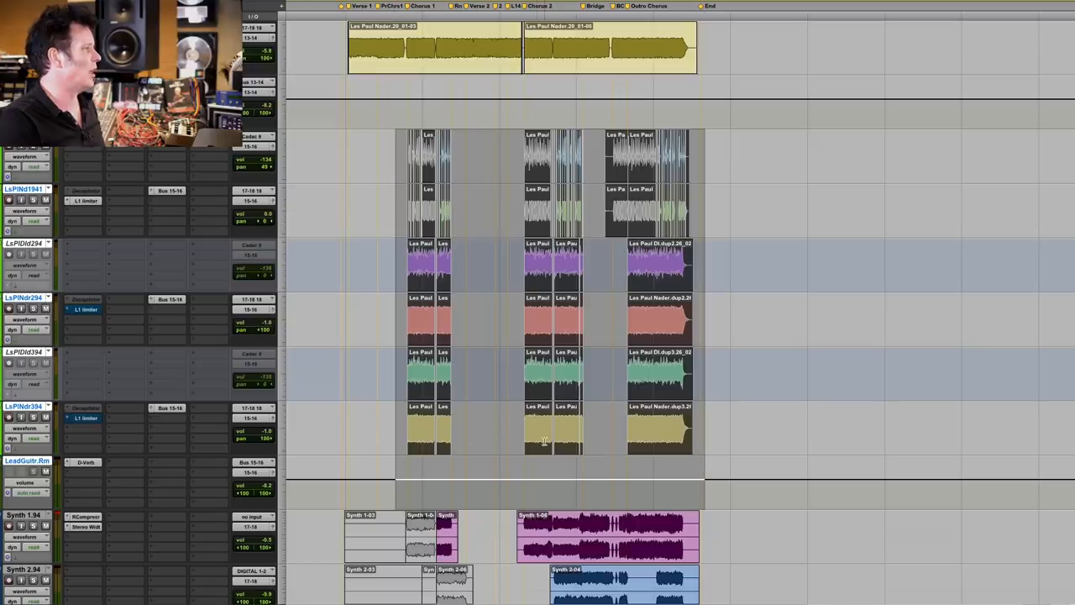
pyautogui.scroll(-3)
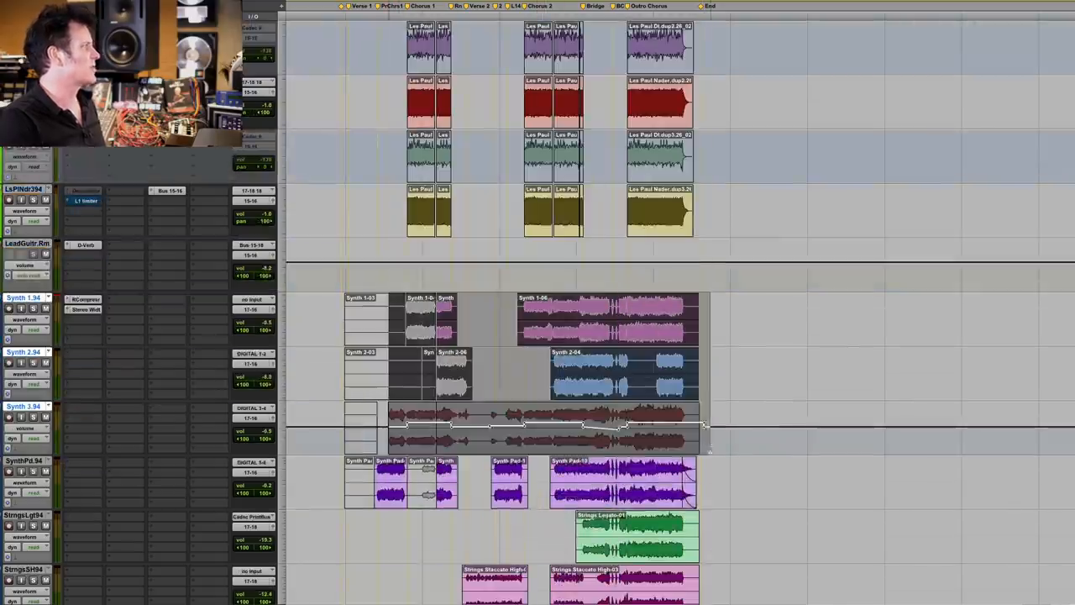
pyautogui.scroll(-3)
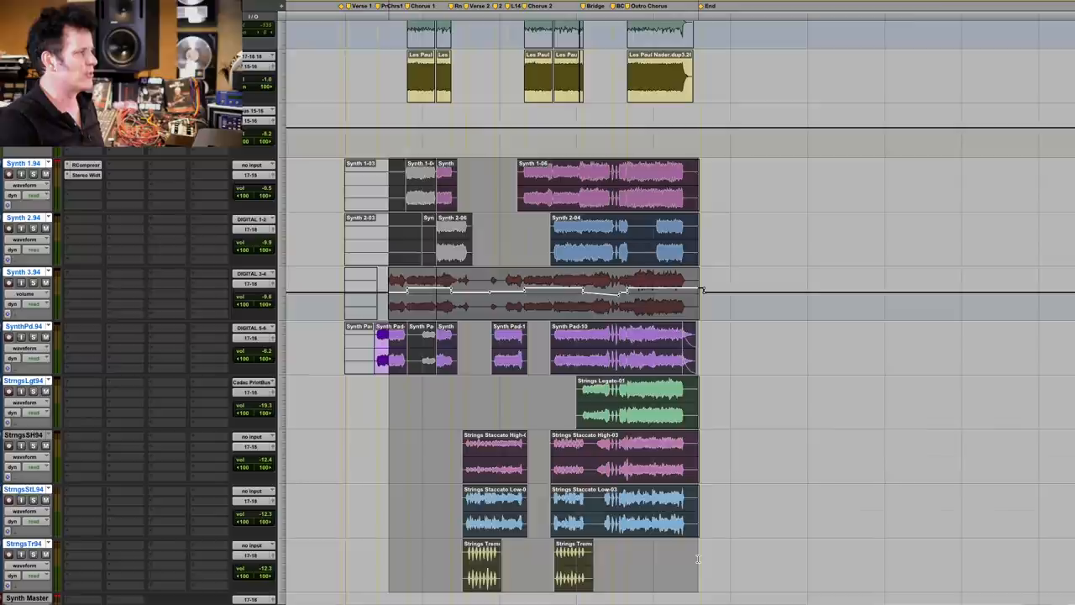